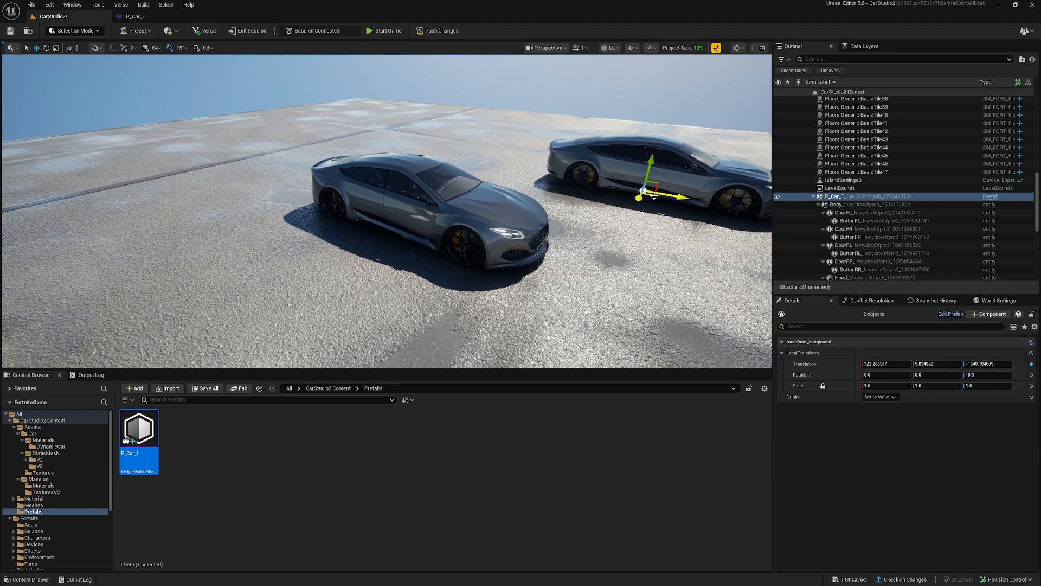
Select SM_CarRig in BP_Car and open its Mansion_Car_RIG_05 mesh asset
{"action": "left_click", "coordinate": [384, 30]}
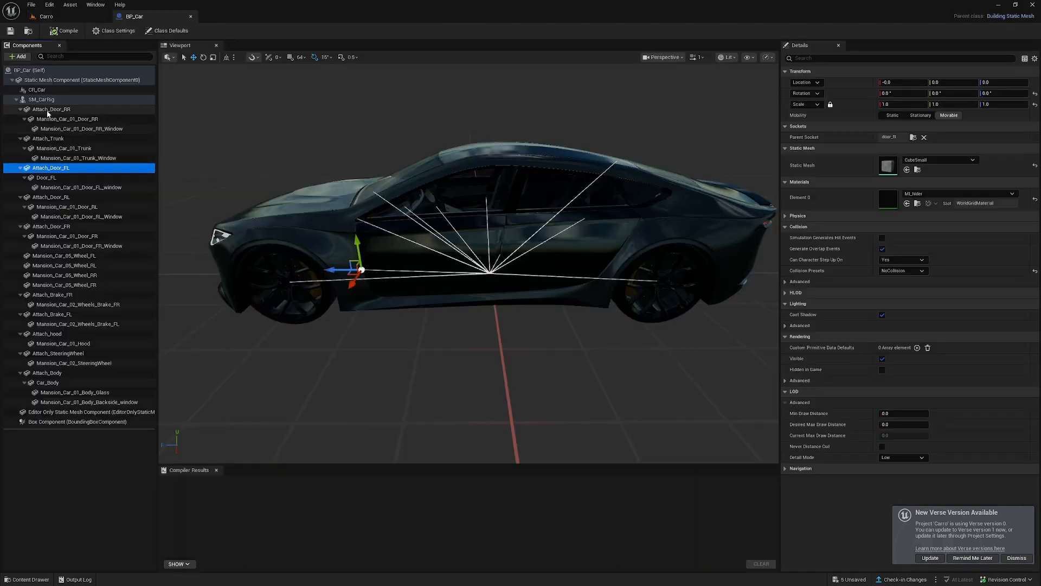
{"action": "left_click", "coordinate": [41, 98]}
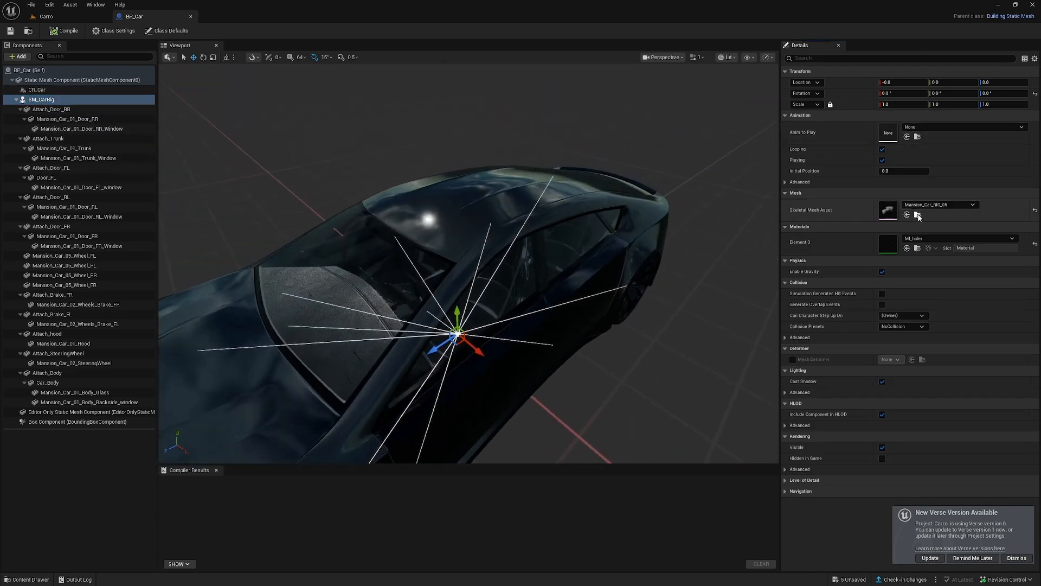
{"action": "left_click", "coordinate": [917, 215]}
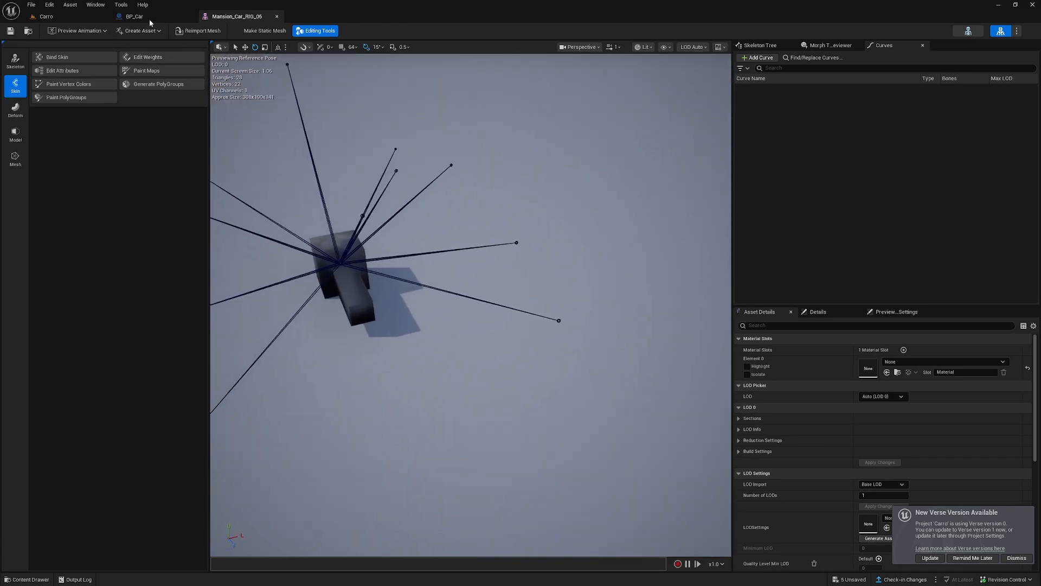
Back in BP_Car, select Attach_hood and switch to the rotate gizmo
{"action": "left_click", "coordinate": [134, 16]}
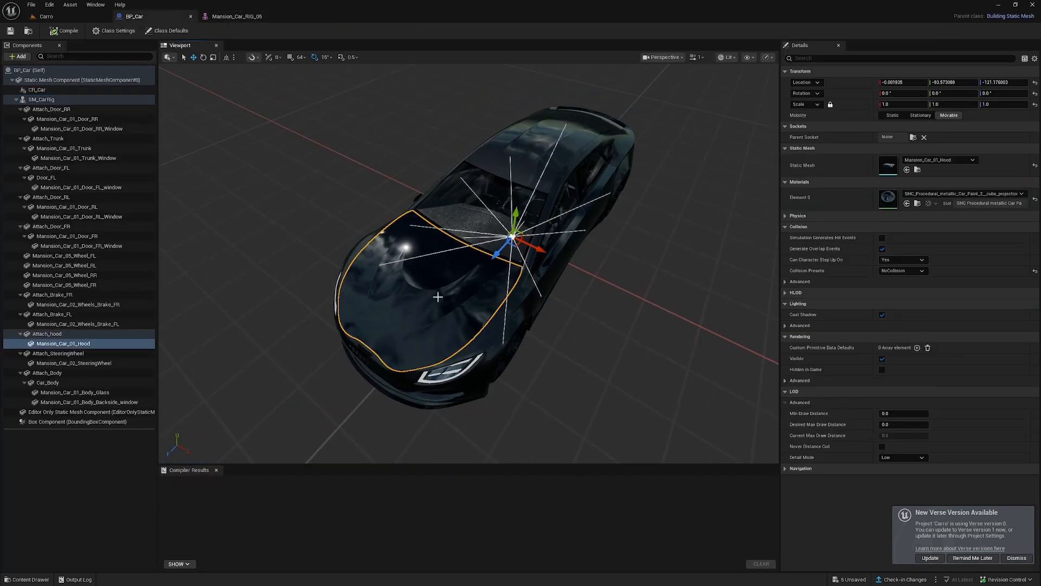
{"action": "left_click", "coordinate": [46, 333]}
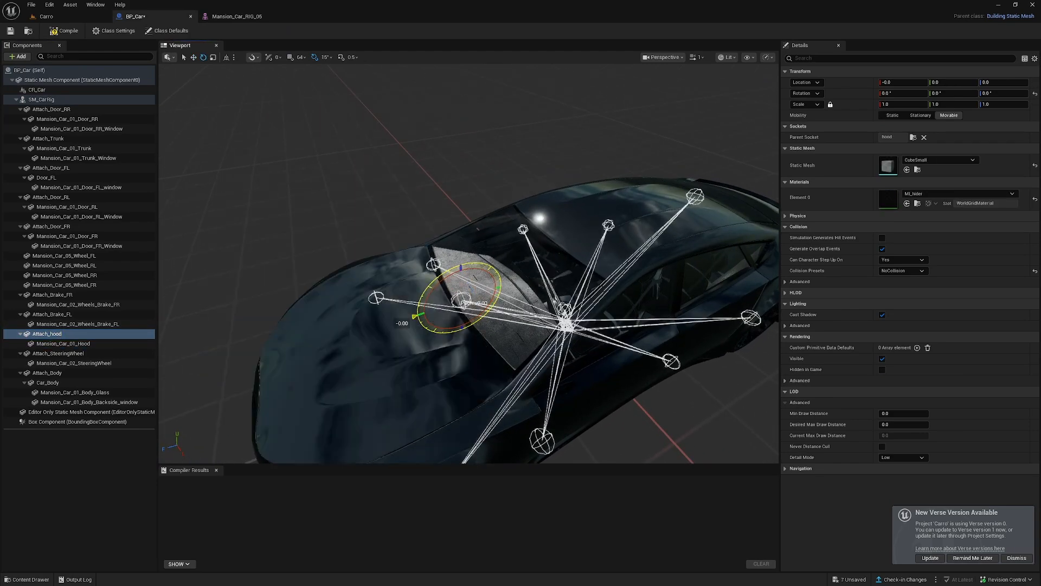
{"action": "left_click", "coordinate": [325, 16]}
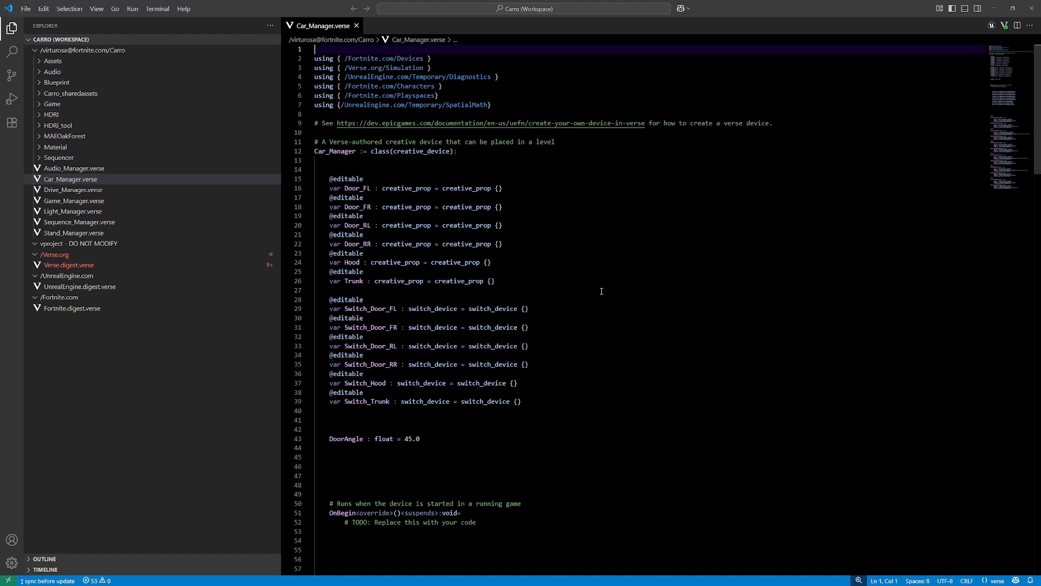
{"action": "scroll", "scroll_direction": "down", "scroll_amount": 3}
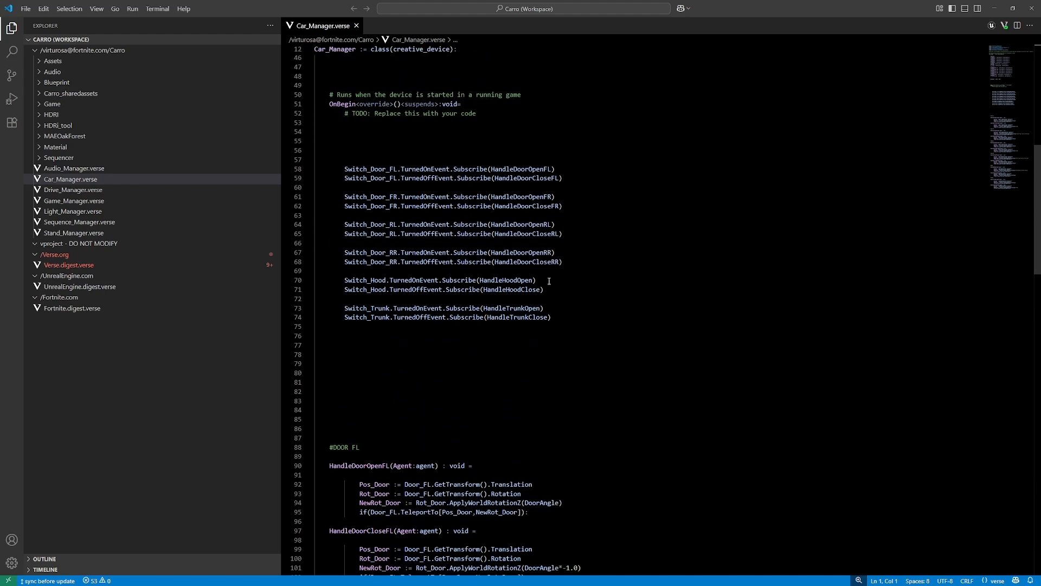
{"action": "left_click_drag", "start_coordinate": [345, 168], "coordinate": [551, 317]}
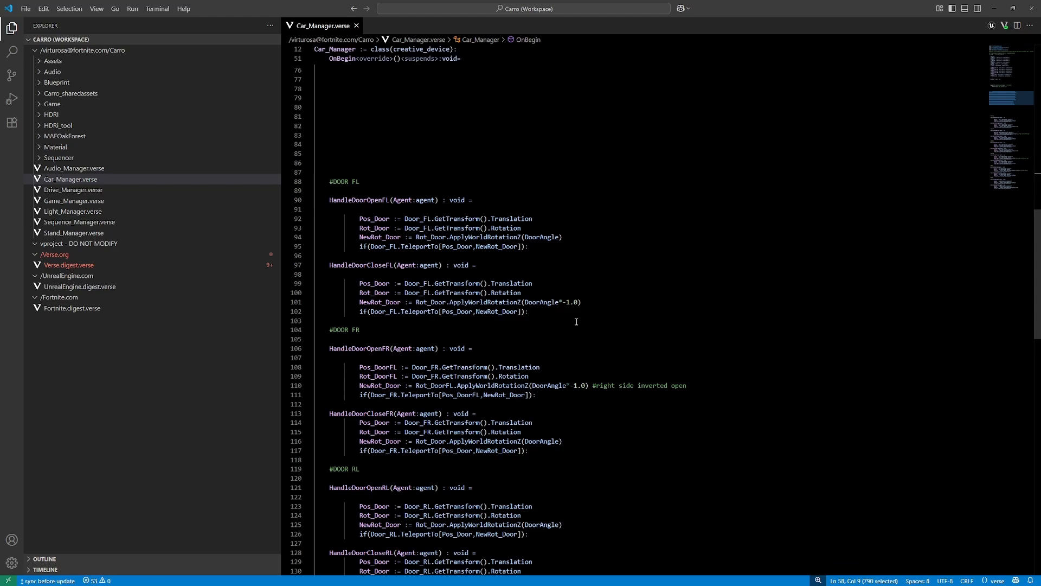
{"action": "scroll", "scroll_direction": "down", "scroll_amount": 3}
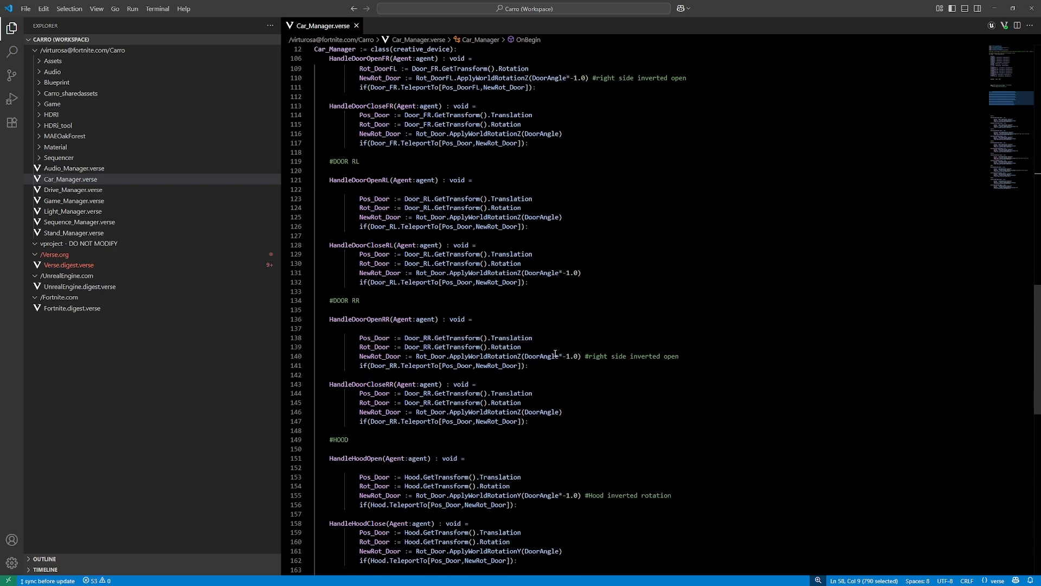
{"action": "scroll", "scroll_direction": "up", "scroll_amount": 3}
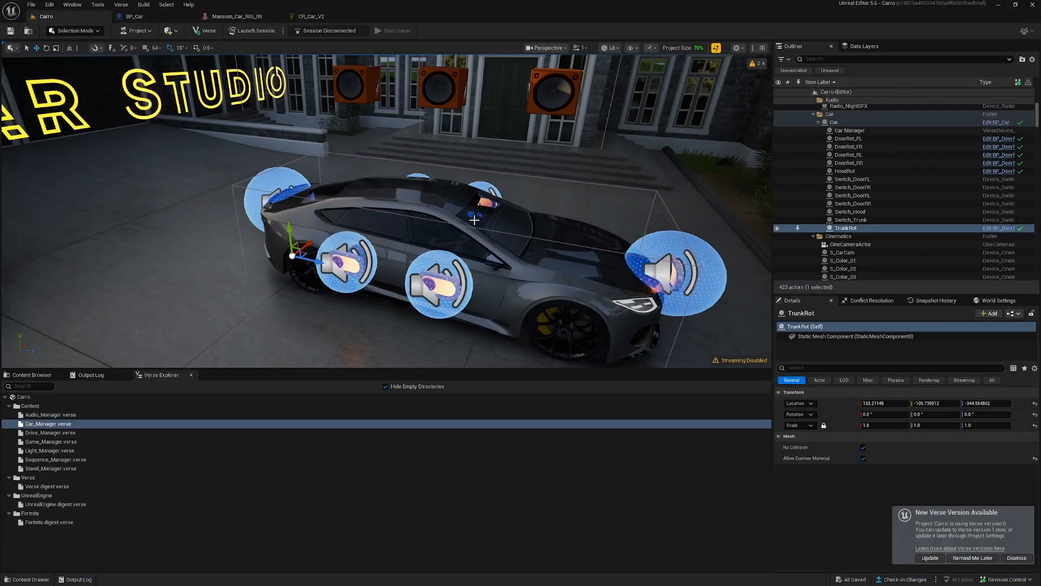
Open the P_Car_1 prefab editor in the CarStudio2 project
{"action": "left_click", "coordinate": [831, 122]}
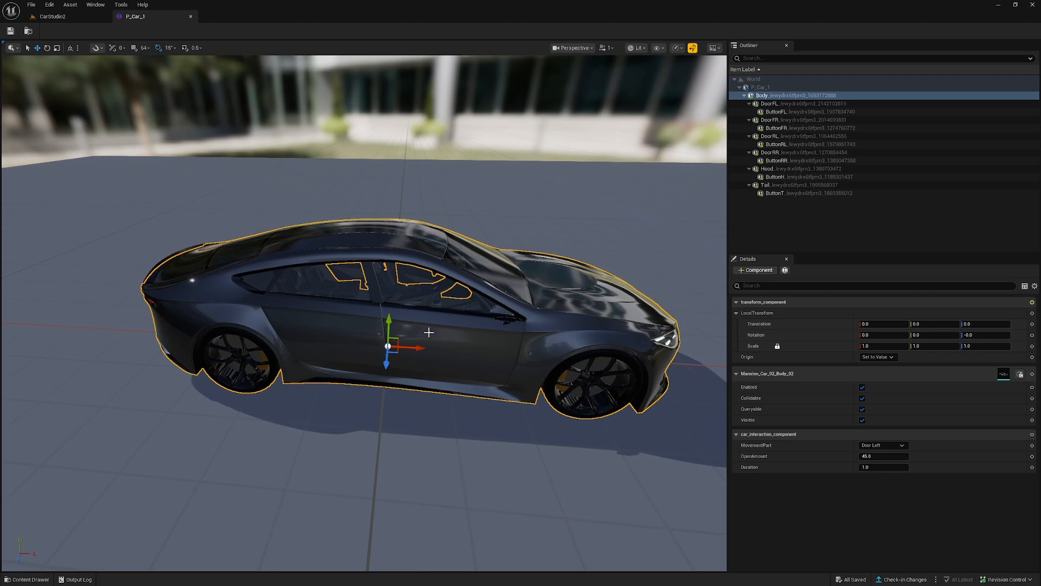
Select DoorFL and ButtonFL in the prefab, then open car_interaction_component in VS Code
{"action": "left_click", "coordinate": [796, 103]}
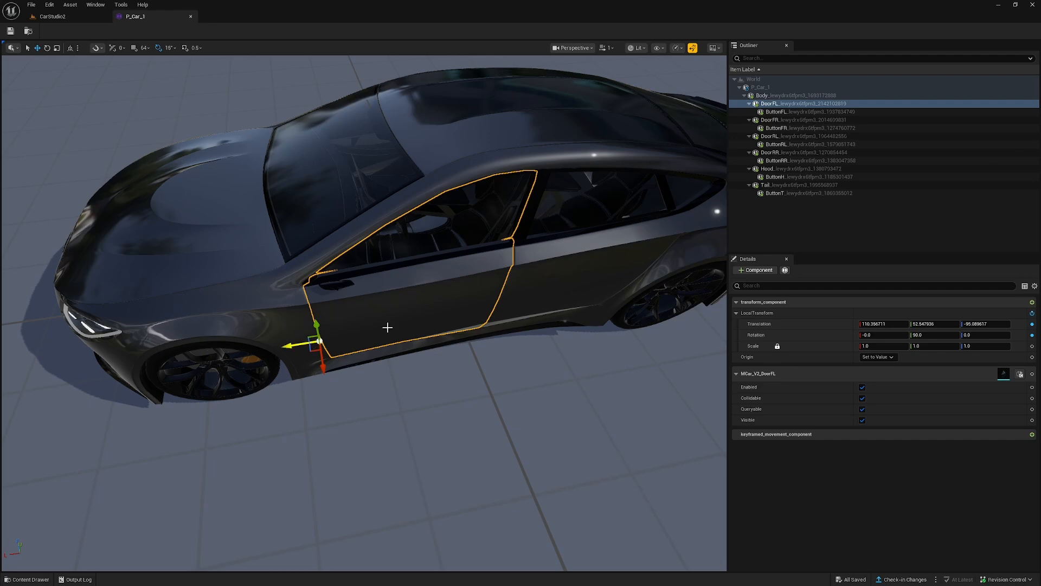
{"action": "mouse_move", "coordinate": [427, 331]}
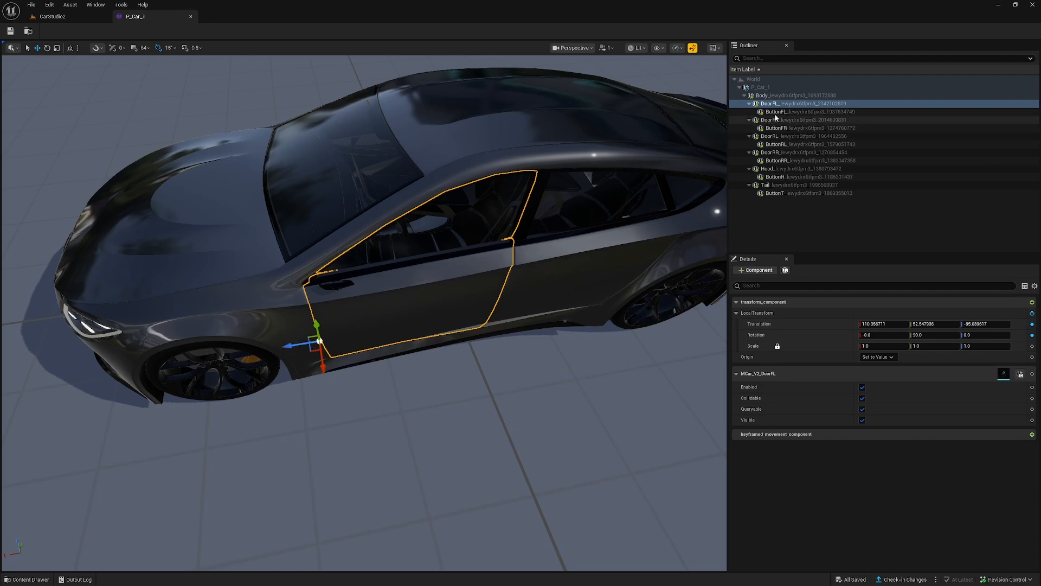
{"action": "left_click", "coordinate": [801, 112]}
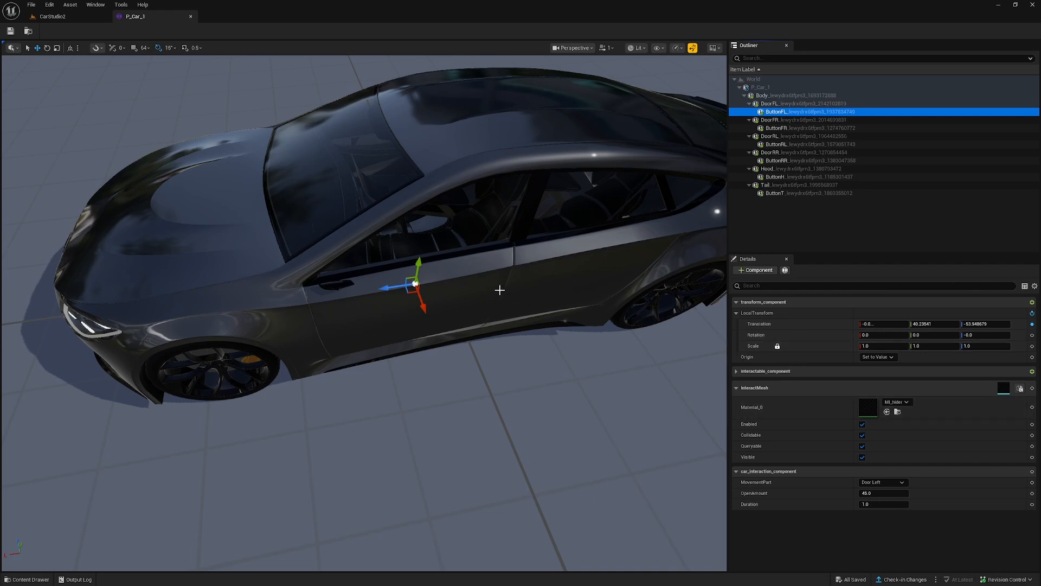
{"action": "mouse_move", "coordinate": [761, 376]}
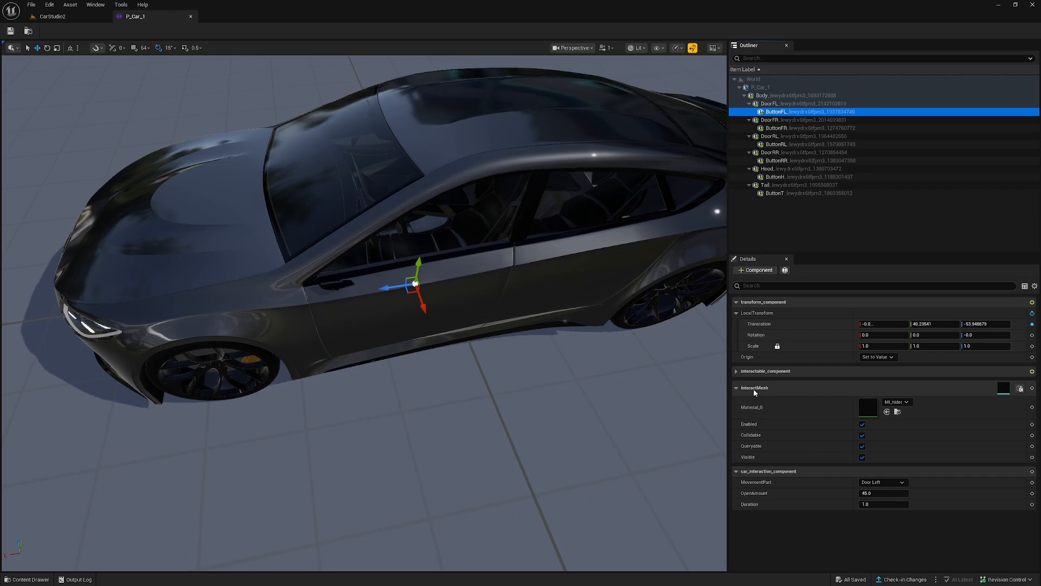
{"action": "mouse_move", "coordinate": [762, 393]}
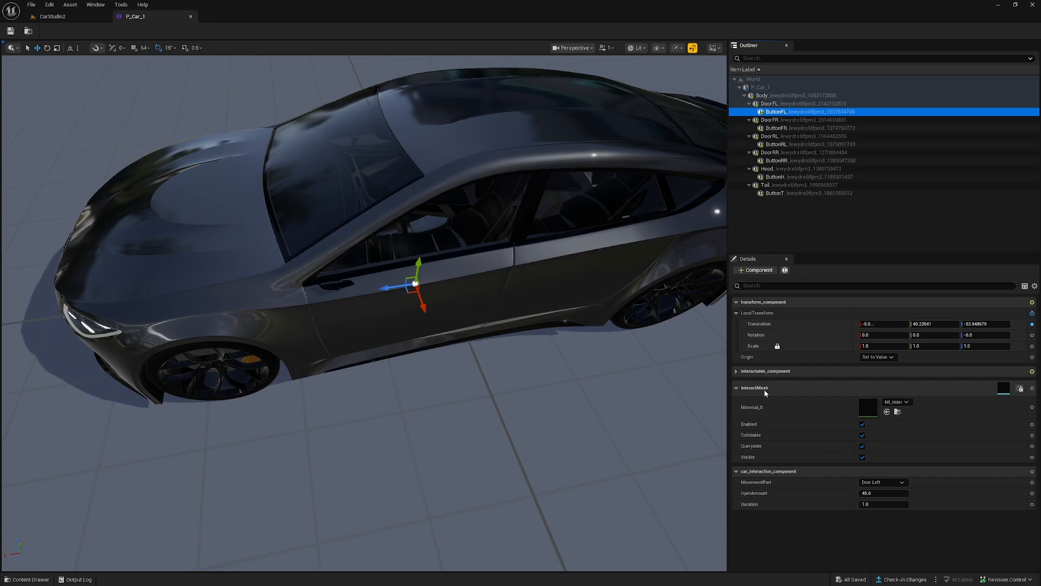
{"action": "left_click", "coordinate": [806, 144]}
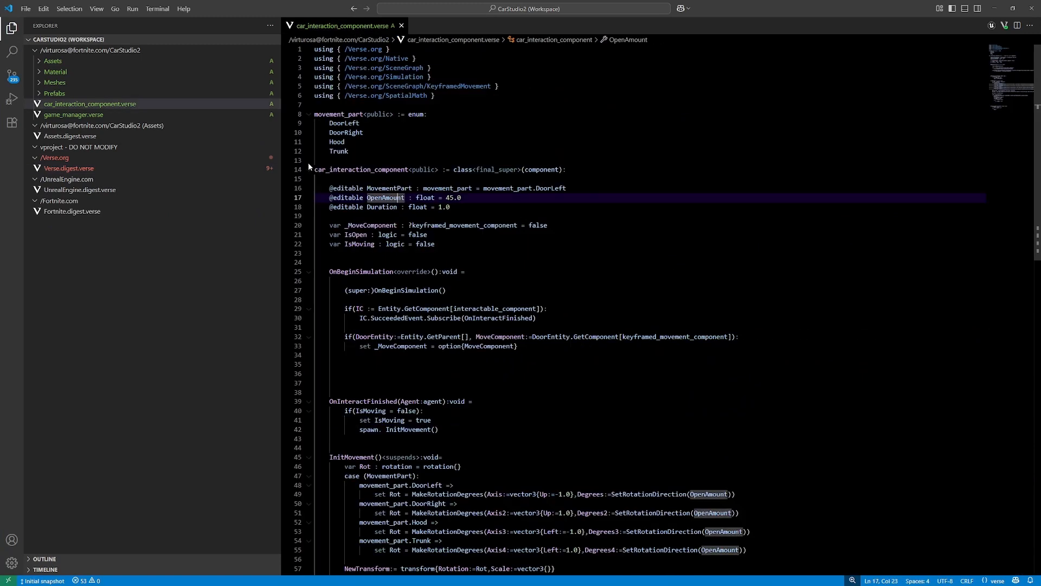
{"action": "double_click", "coordinate": [361, 169]}
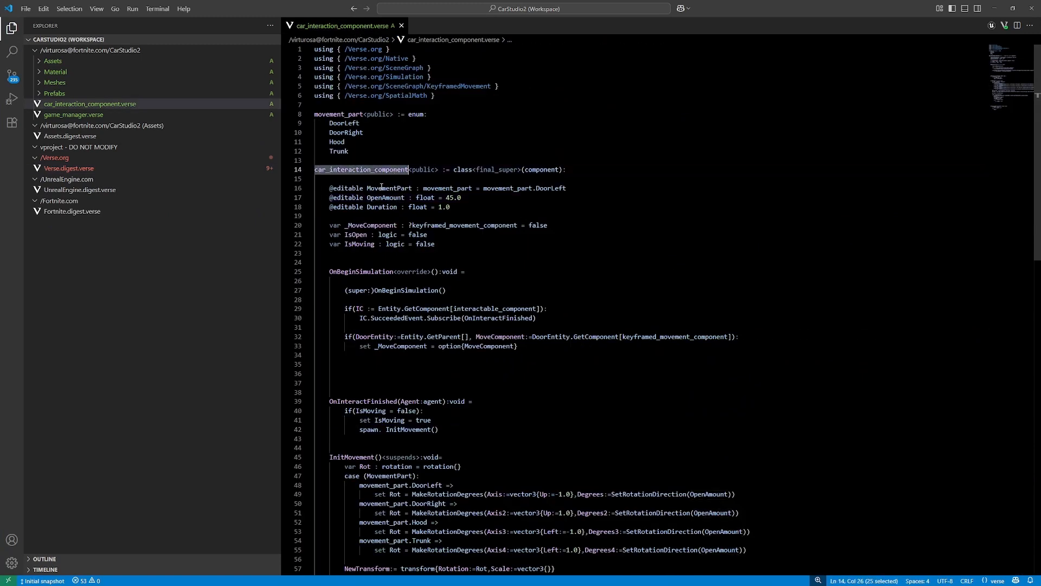
{"action": "left_click", "coordinate": [390, 188]}
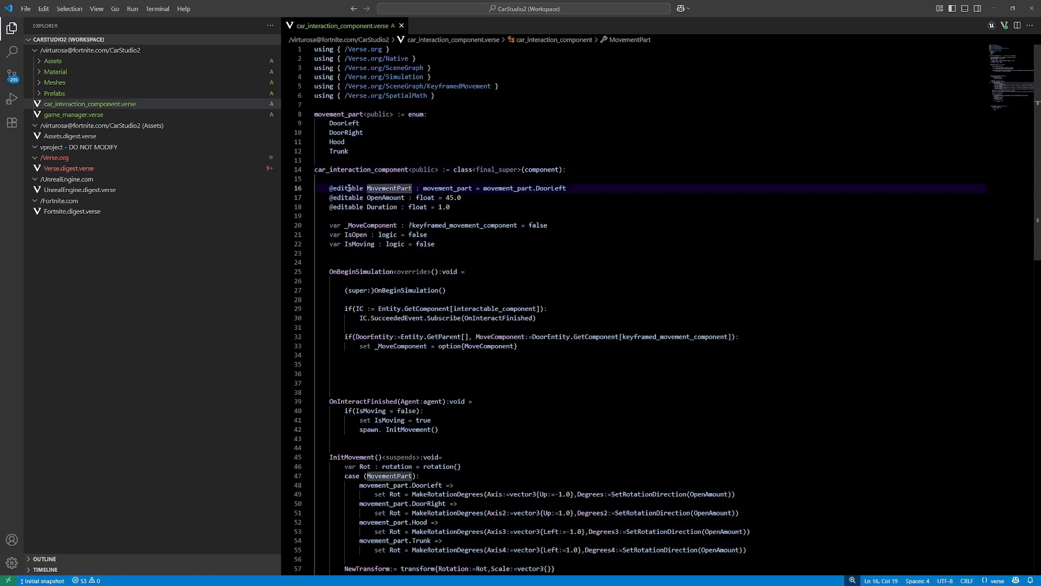
{"action": "double_click", "coordinate": [390, 188]}
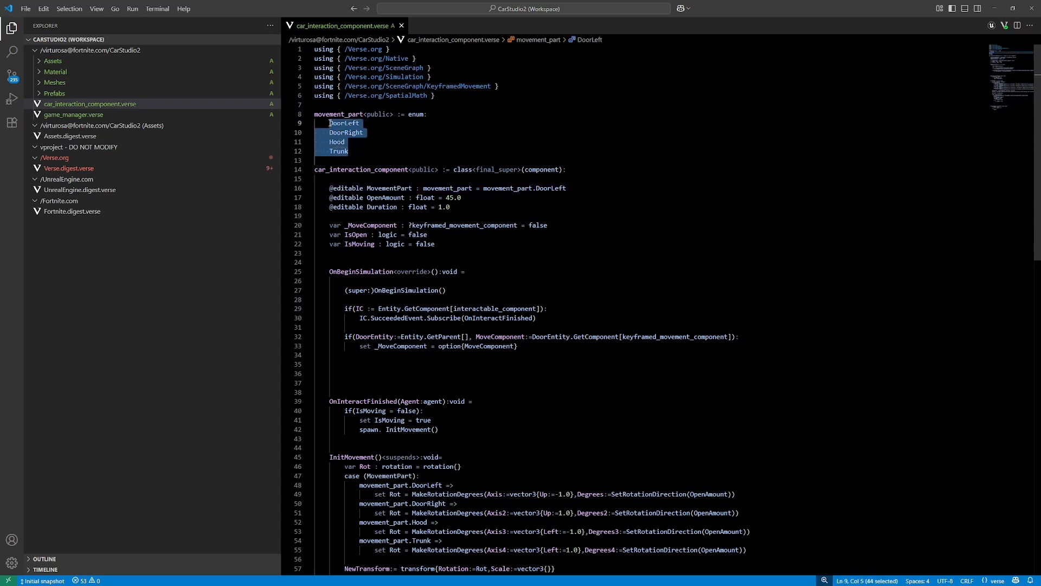
{"action": "mouse_move", "coordinate": [390, 144]}
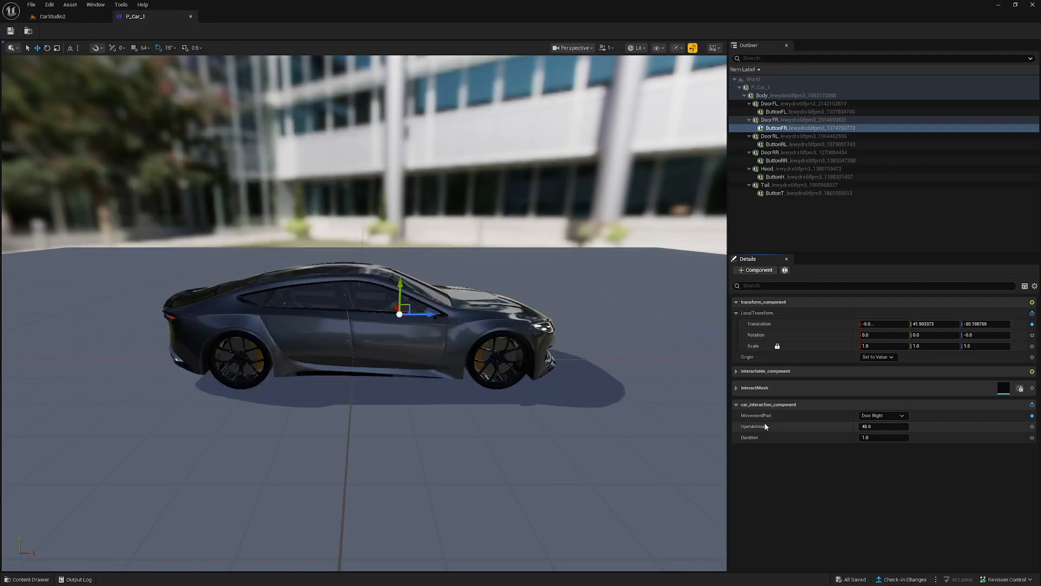
{"action": "left_click", "coordinate": [774, 119]}
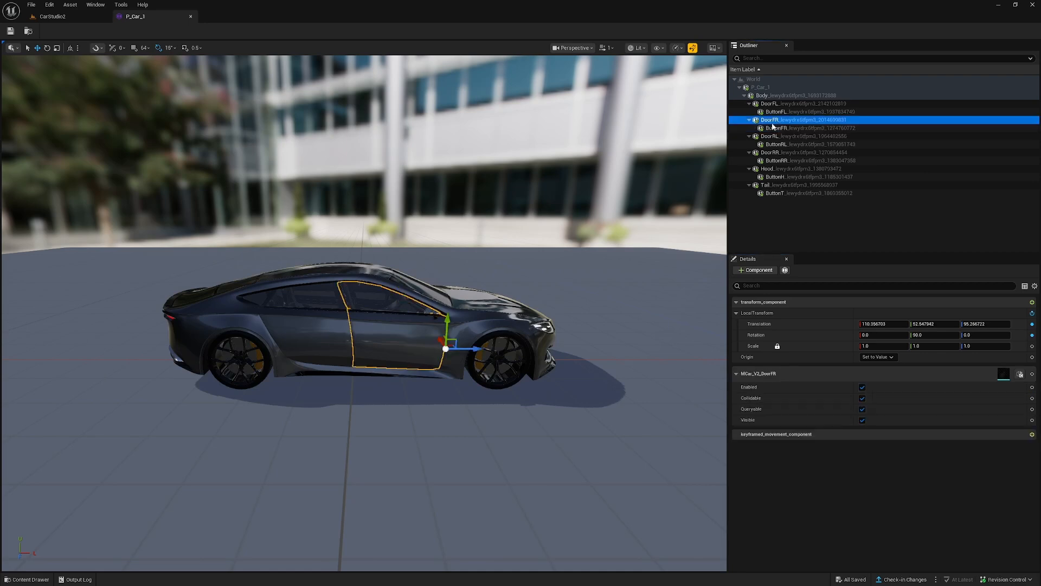
{"action": "left_click", "coordinate": [795, 127]}
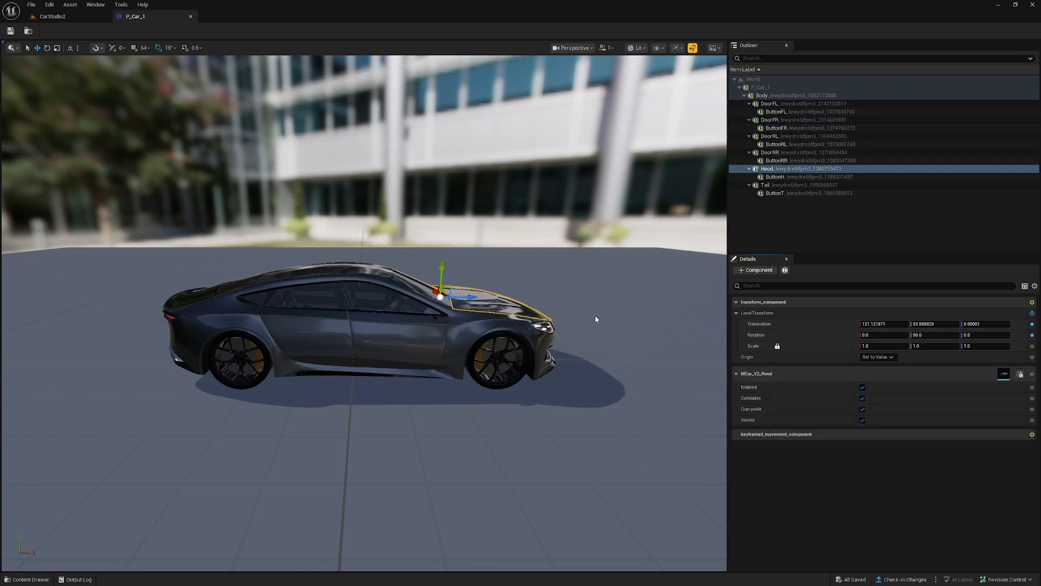
{"action": "left_click", "coordinate": [784, 177]}
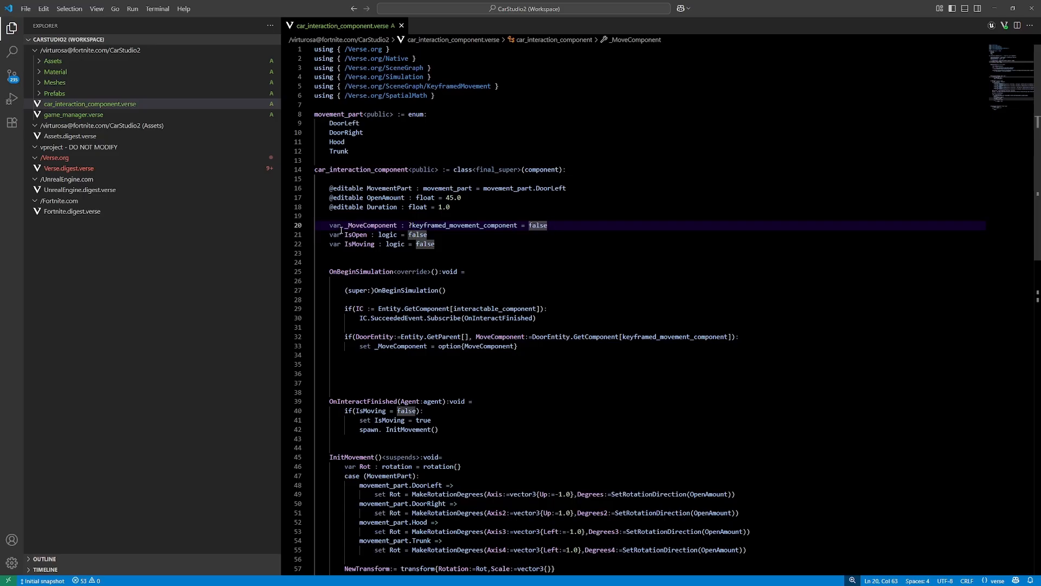
{"action": "left_click", "coordinate": [355, 234]}
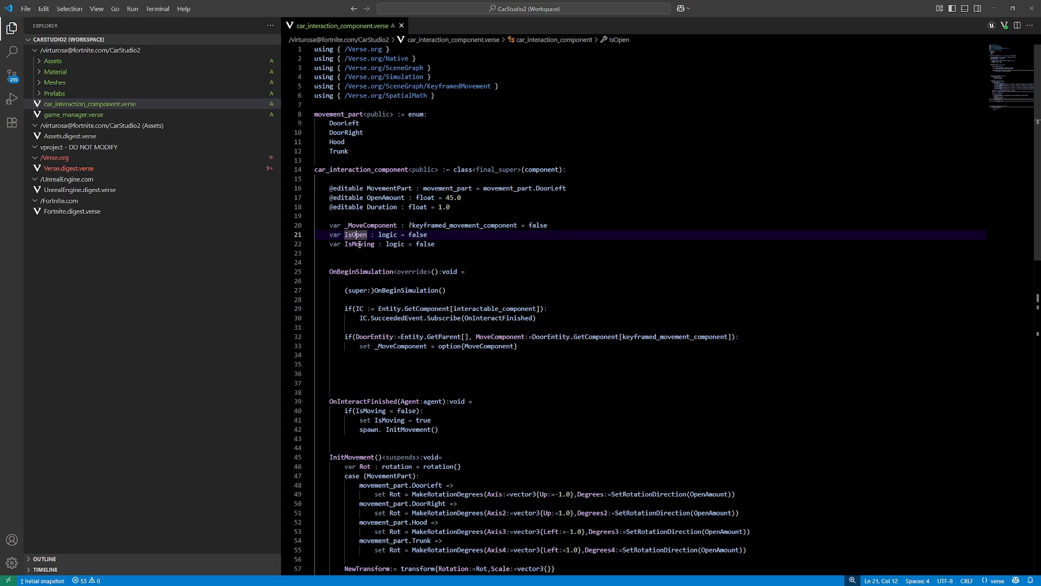
{"action": "scroll", "scroll_direction": "down", "scroll_amount": 3}
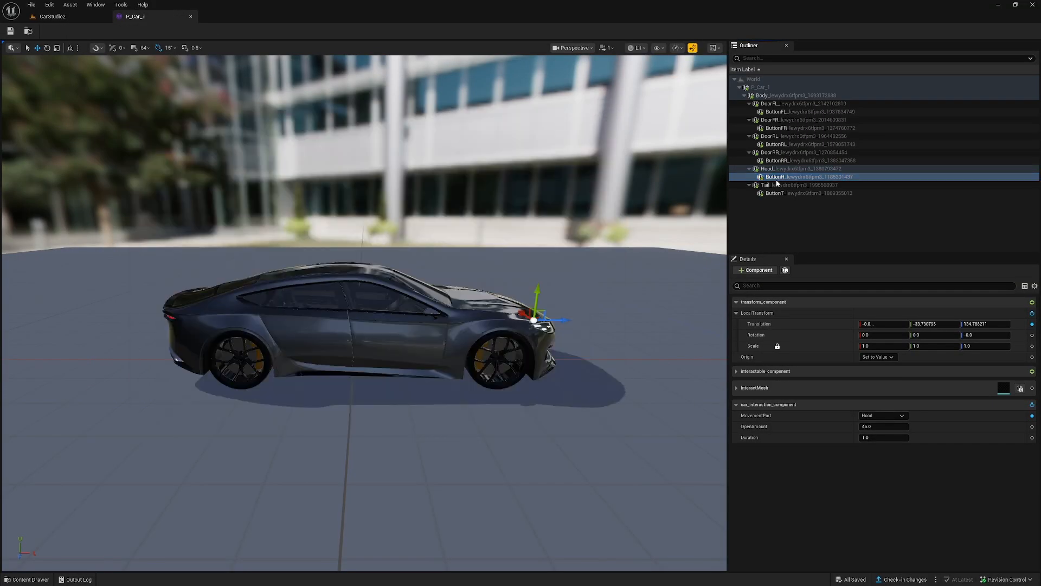
{"action": "mouse_move", "coordinate": [775, 177]}
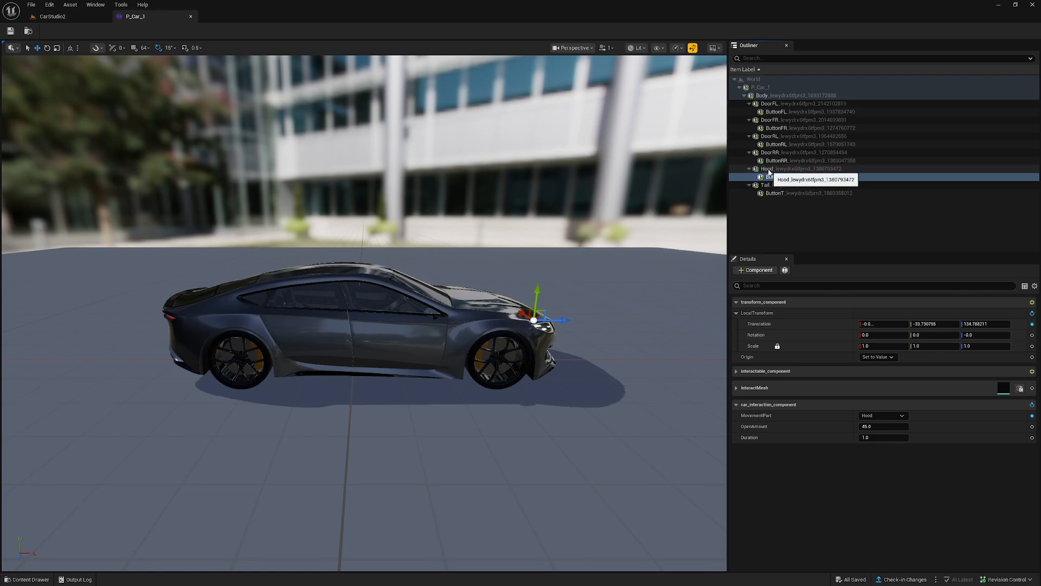
{"action": "left_click", "coordinate": [767, 169]}
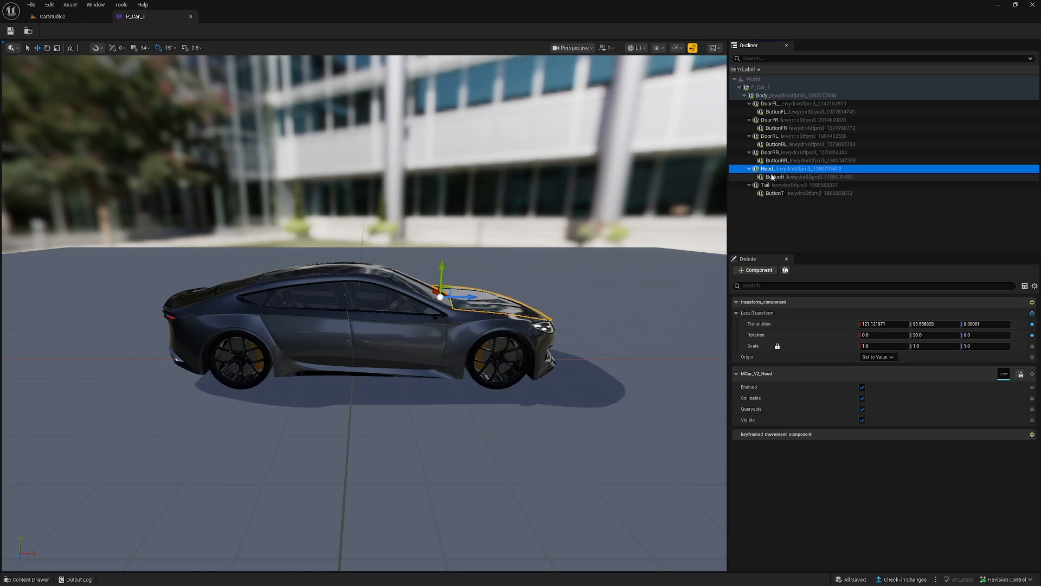
{"action": "mouse_move", "coordinate": [782, 326]}
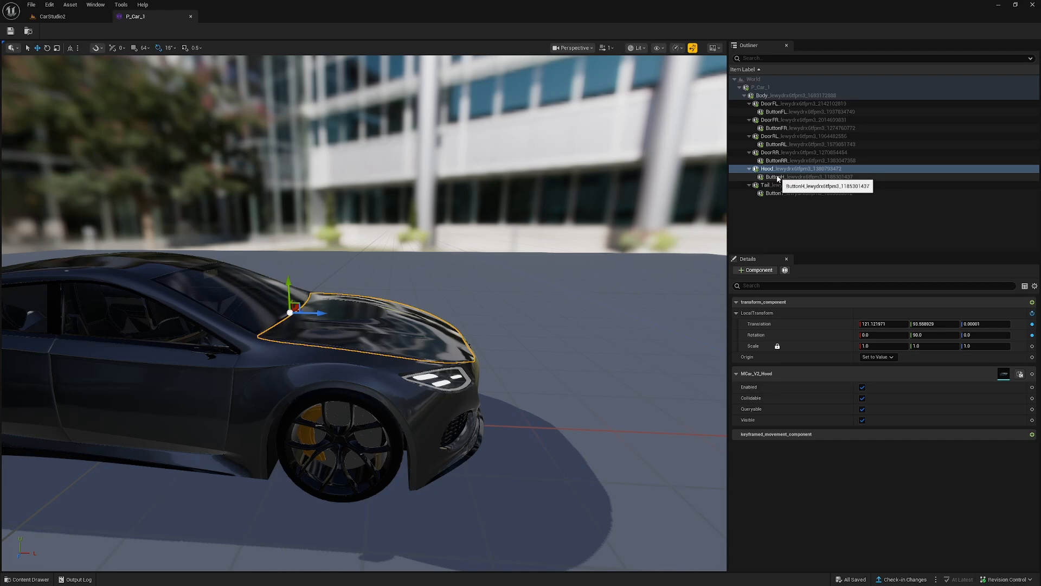
{"action": "left_click", "coordinate": [773, 178]}
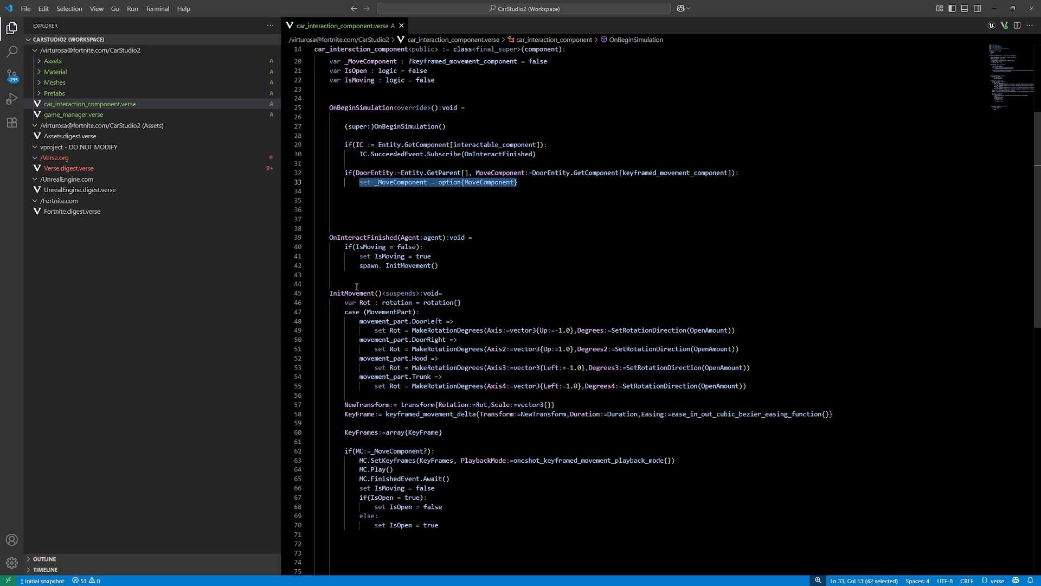
{"action": "double_click", "coordinate": [351, 293]}
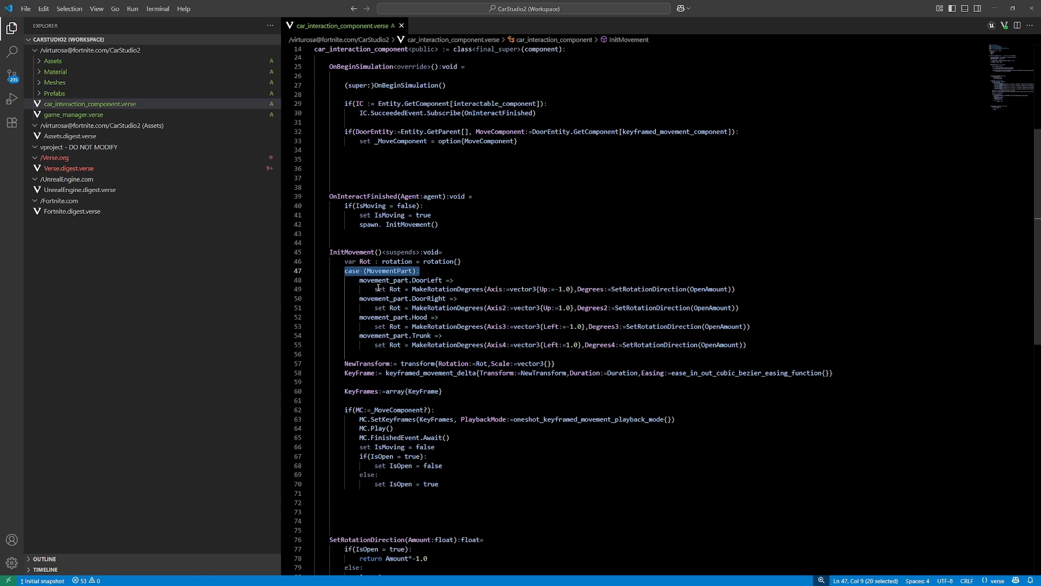
{"action": "mouse_move", "coordinate": [520, 289]}
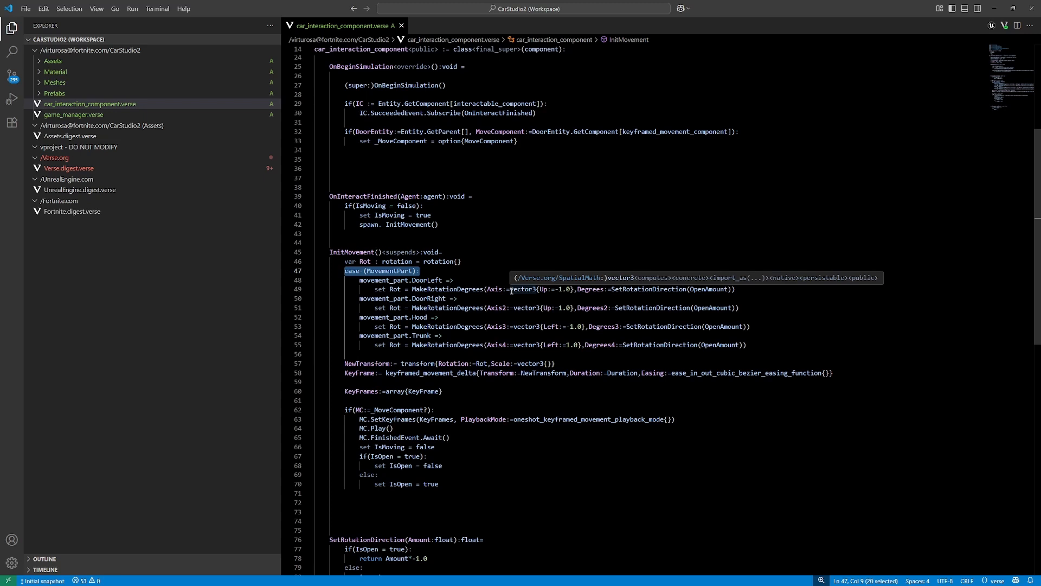
{"action": "mouse_move", "coordinate": [582, 328]}
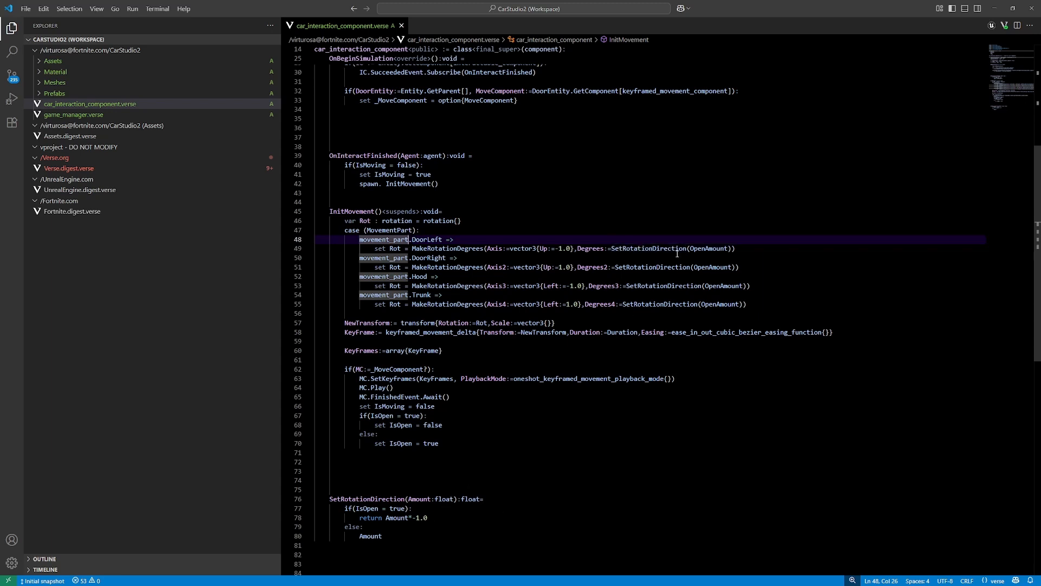
{"action": "double_click", "coordinate": [651, 248]}
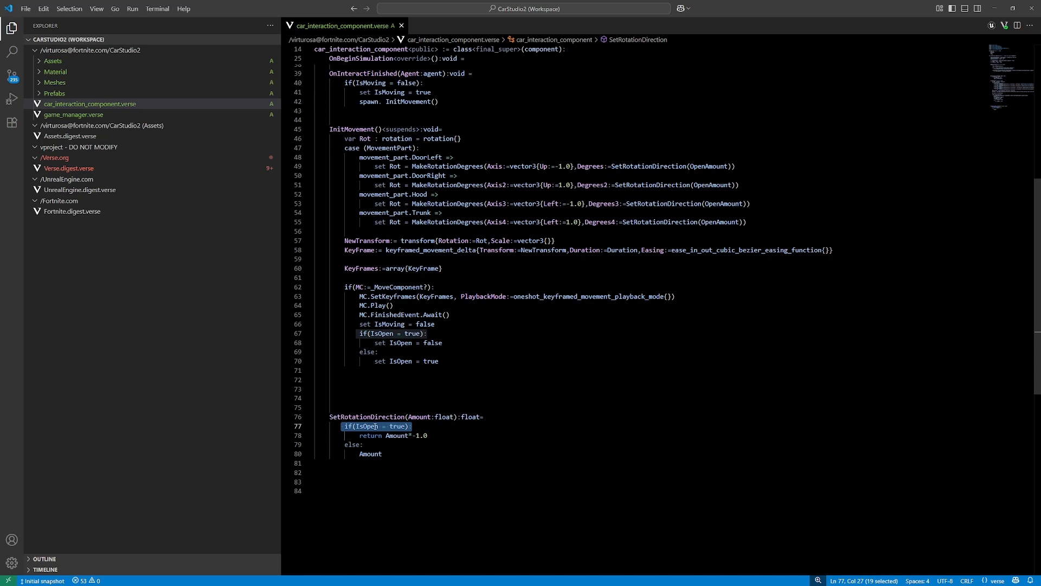
{"action": "double_click", "coordinate": [396, 435]}
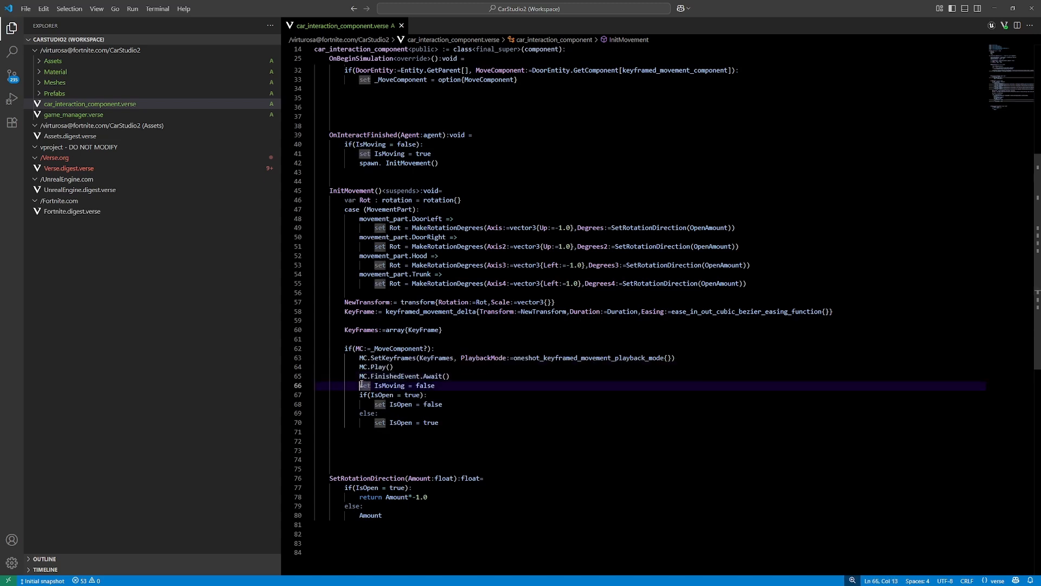
{"action": "left_click_drag", "start_coordinate": [358, 384], "coordinate": [435, 385]}
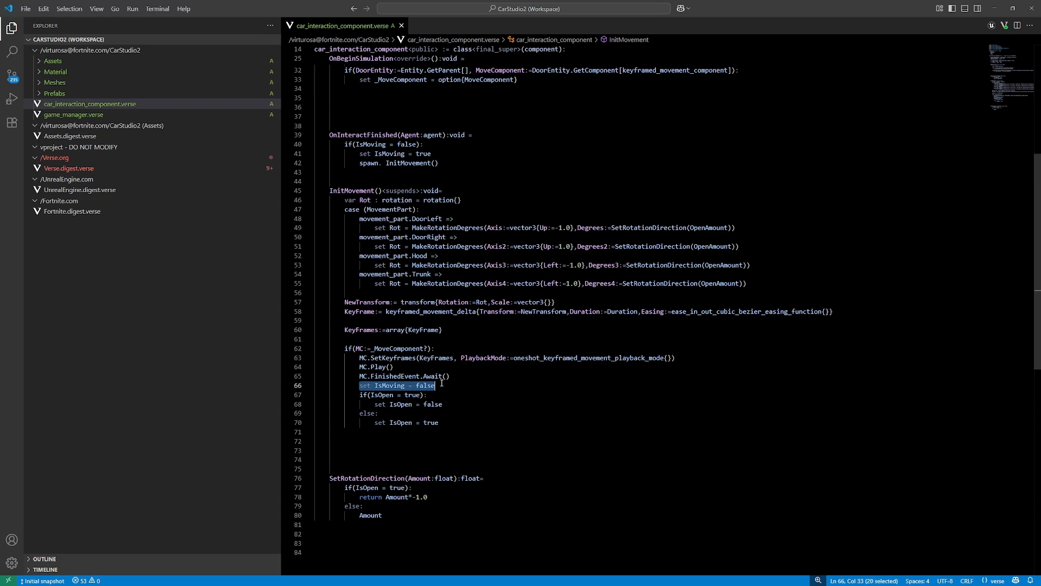
{"action": "mouse_move", "coordinate": [430, 403]}
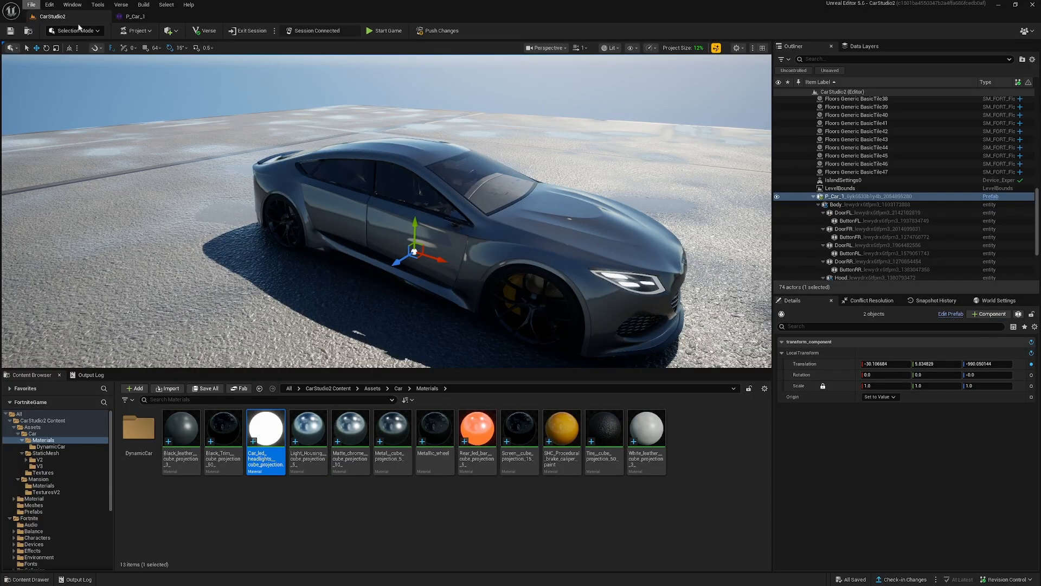
Drag another P_Car_1 from the Prefabs folder into the level and start the game
{"action": "left_click", "coordinate": [32, 512]}
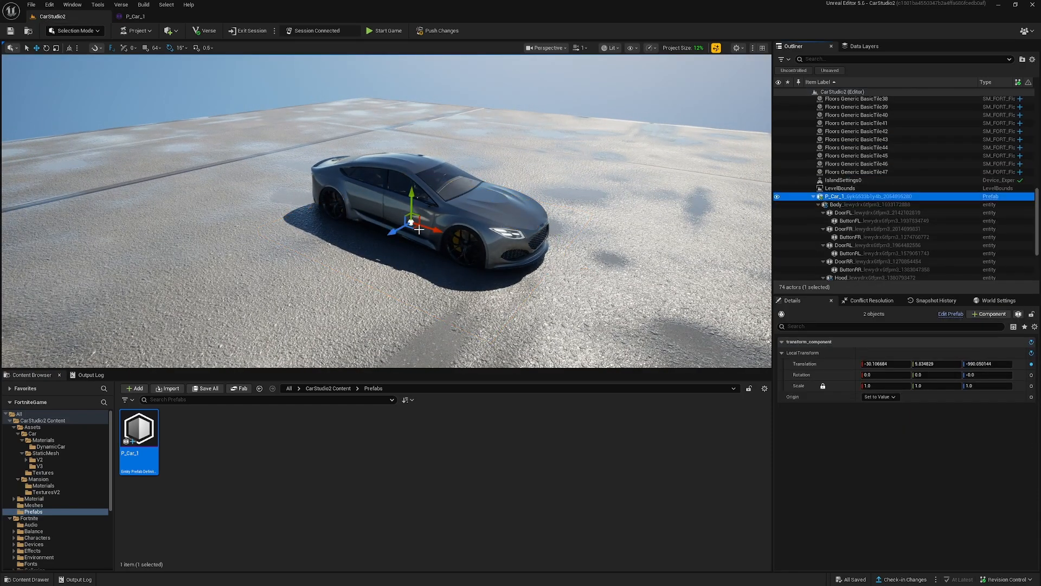
{"action": "left_click_drag", "start_coordinate": [431, 226], "coordinate": [650, 193]}
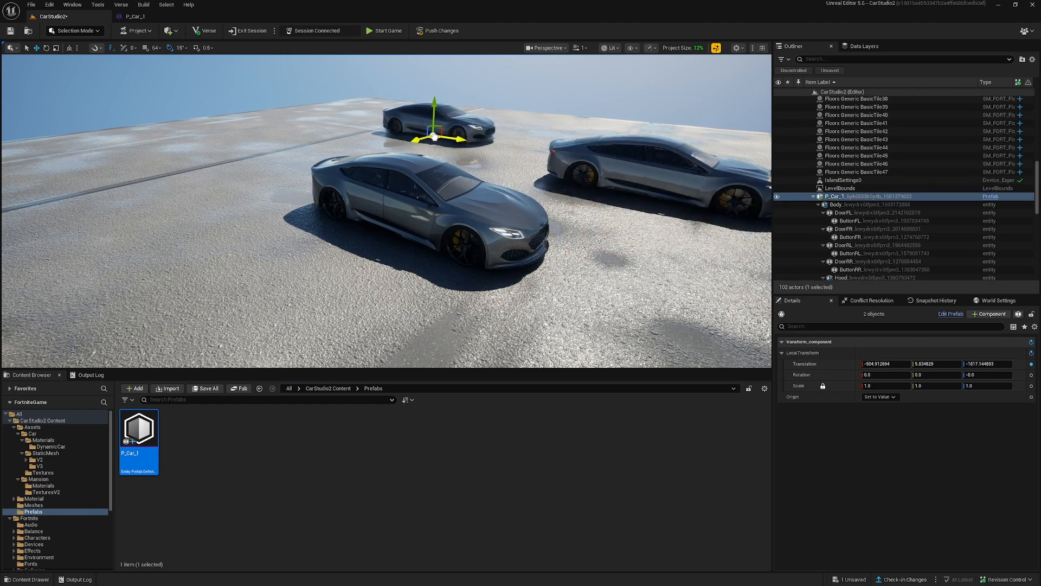
{"action": "left_click", "coordinate": [386, 30]}
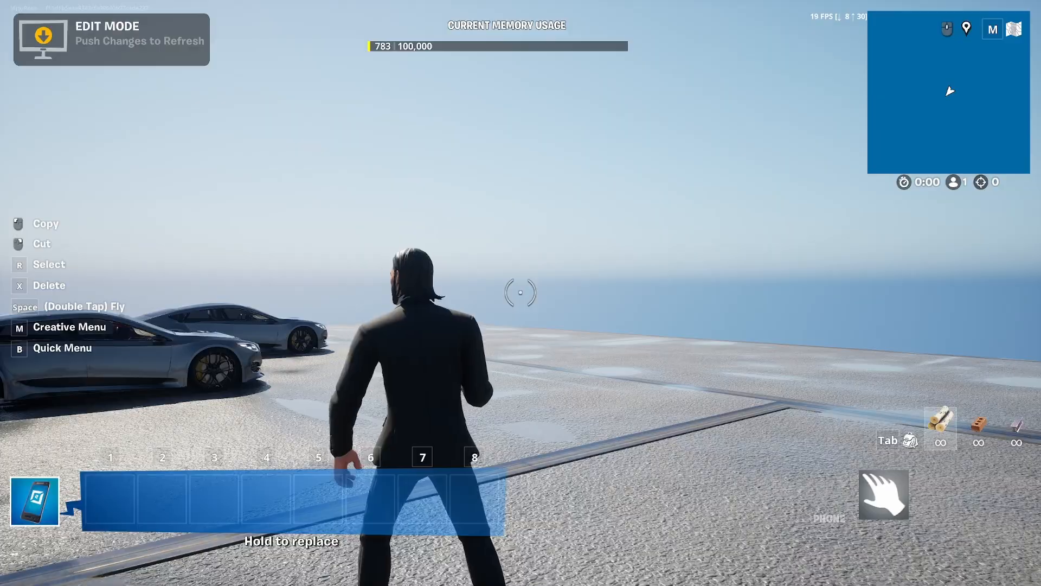